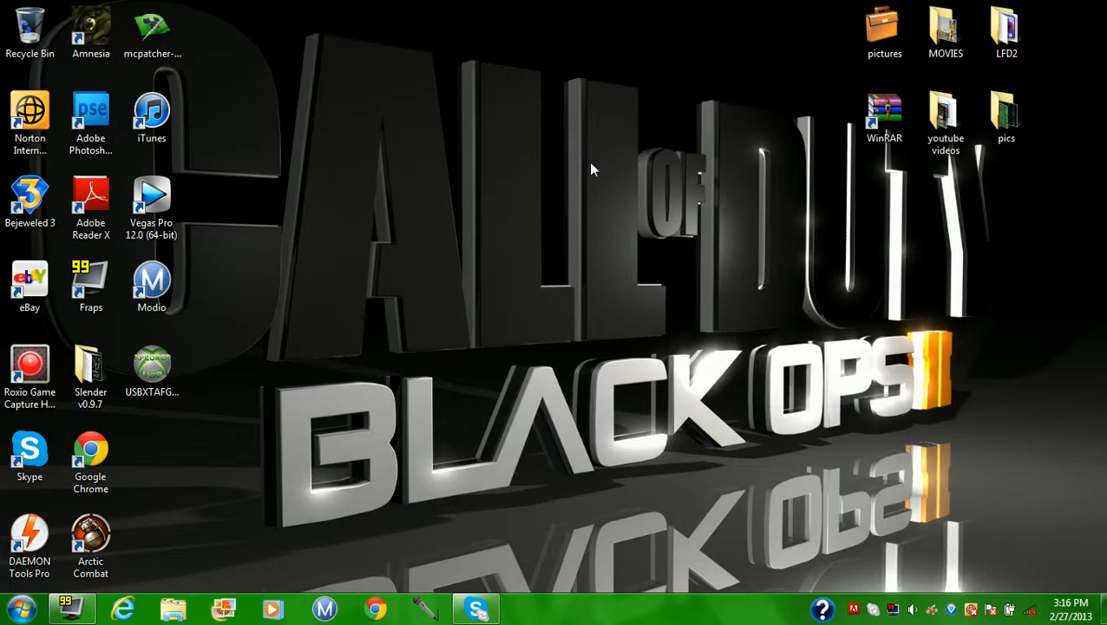
pyautogui.moveTo(616, 185)
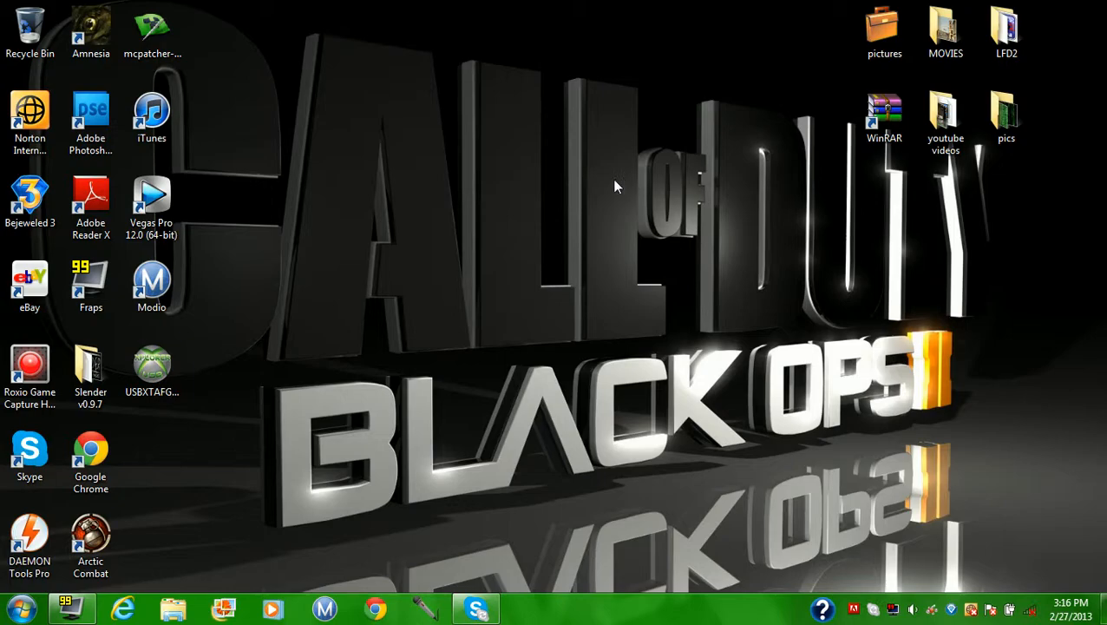
pyautogui.moveTo(496, 264)
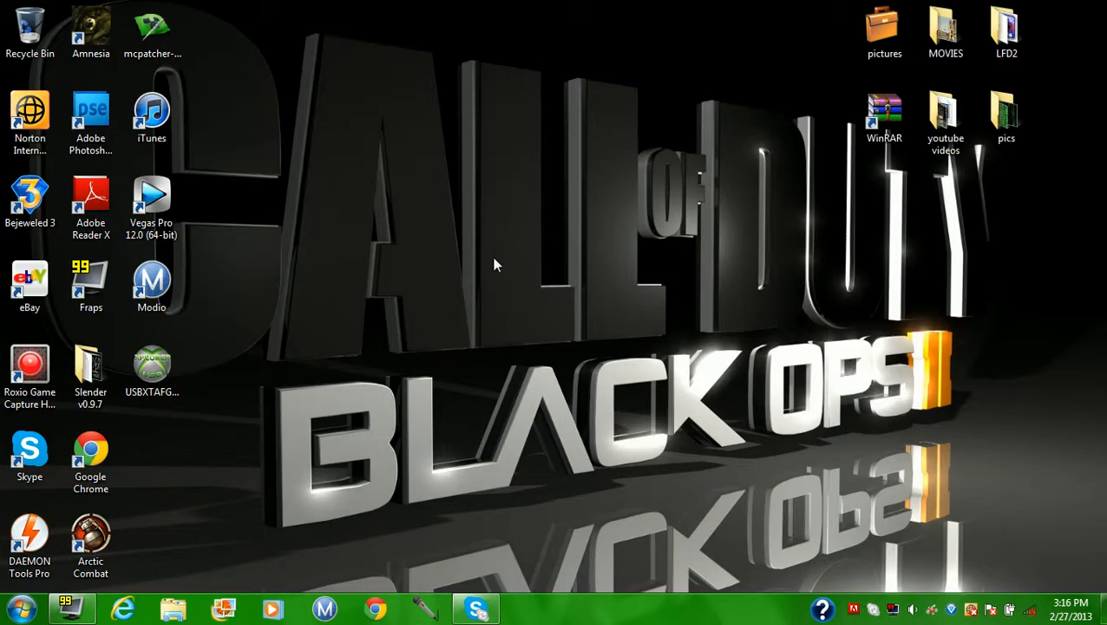
pyautogui.moveTo(474, 305)
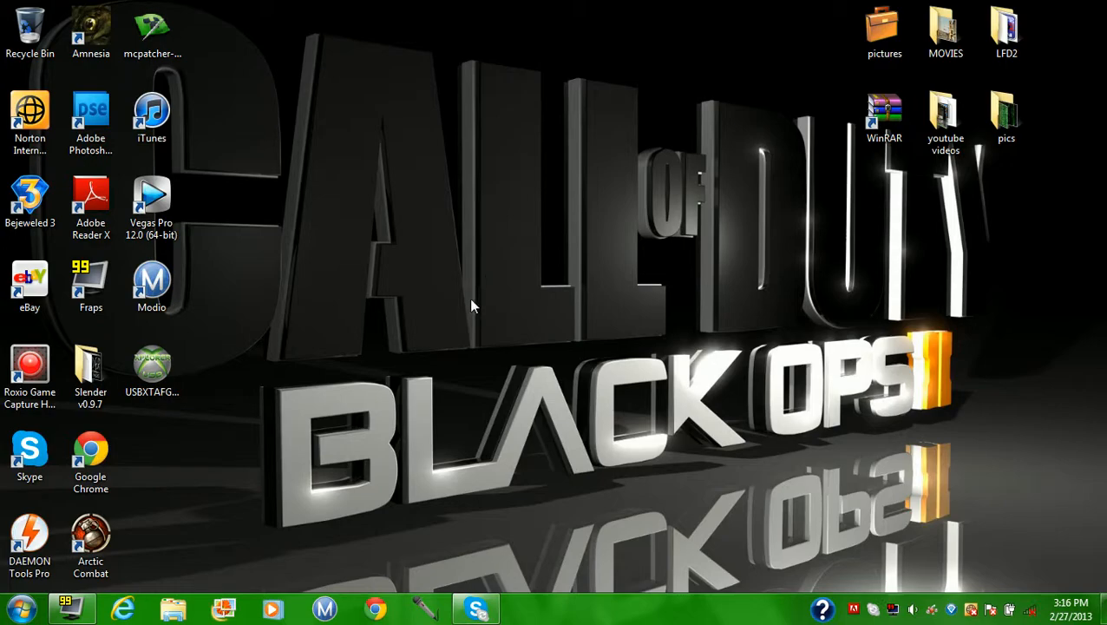
pyautogui.moveTo(427, 331)
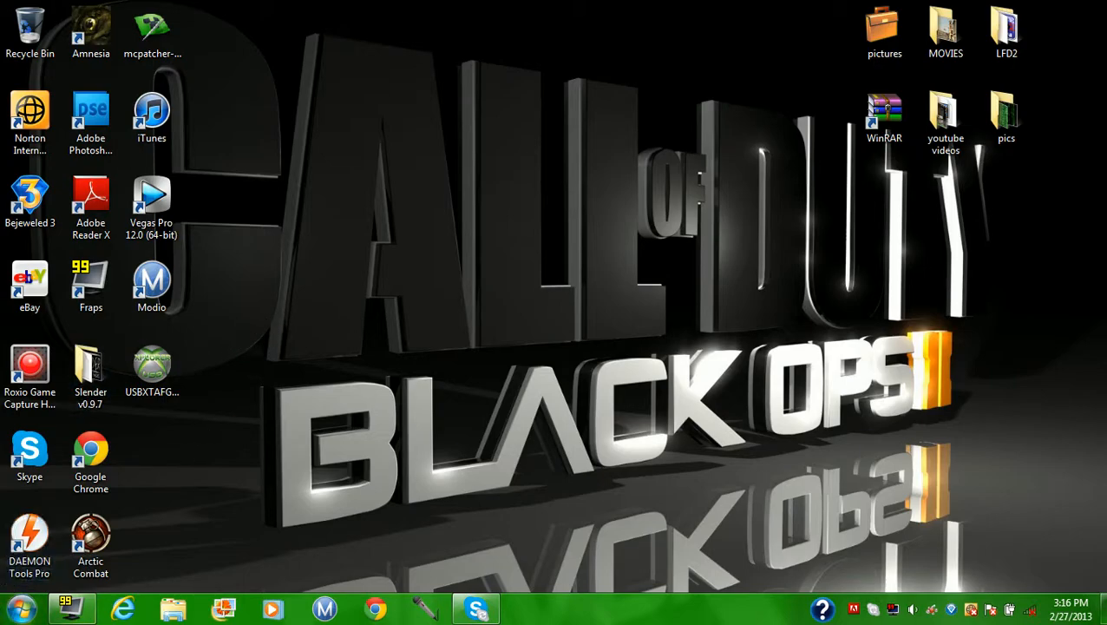
# Search the Start menu for cmd and launch an administrator Command Prompt
pyautogui.click(15, 608)
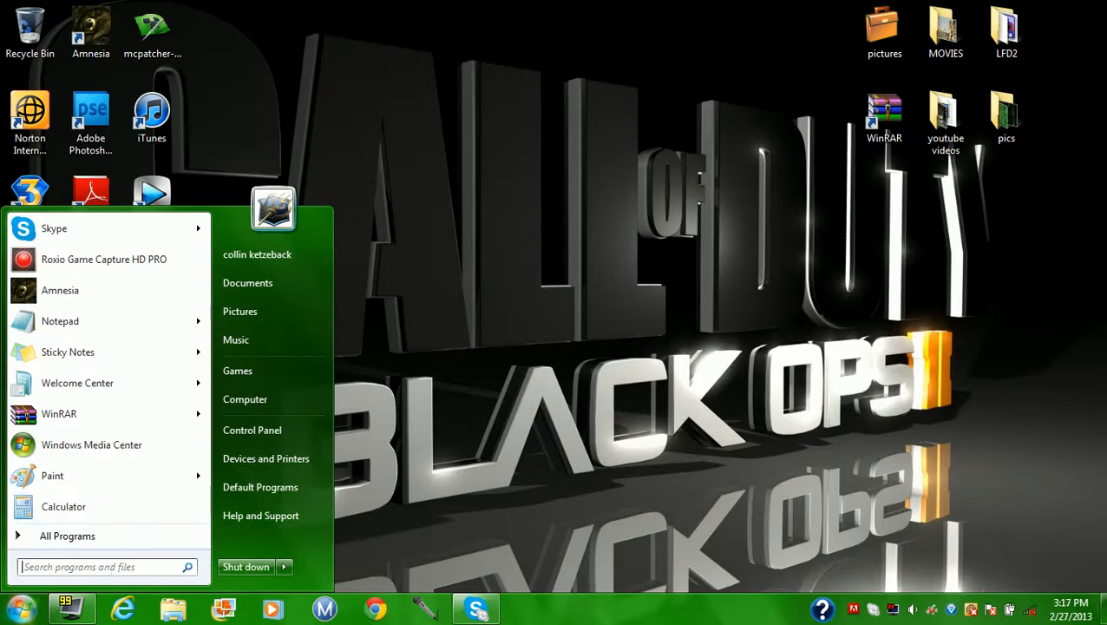
pyautogui.write('cm')
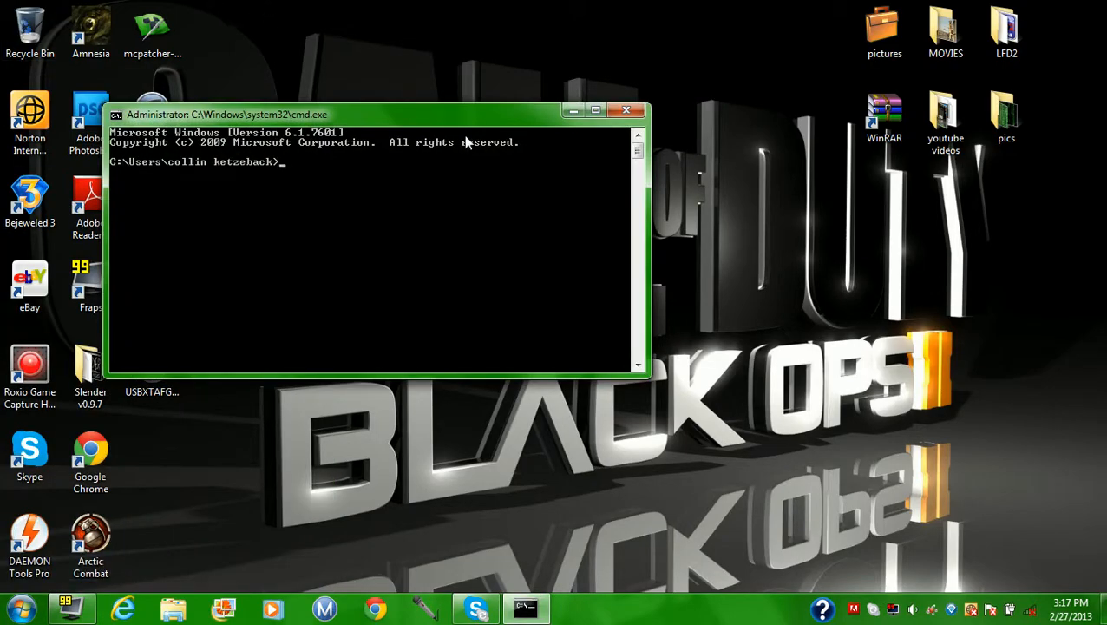
# Snap the console to the left half and run color 2 for green text; color1 and clear fail
pyautogui.moveTo(373, 115); pyautogui.dragTo(555, 90)
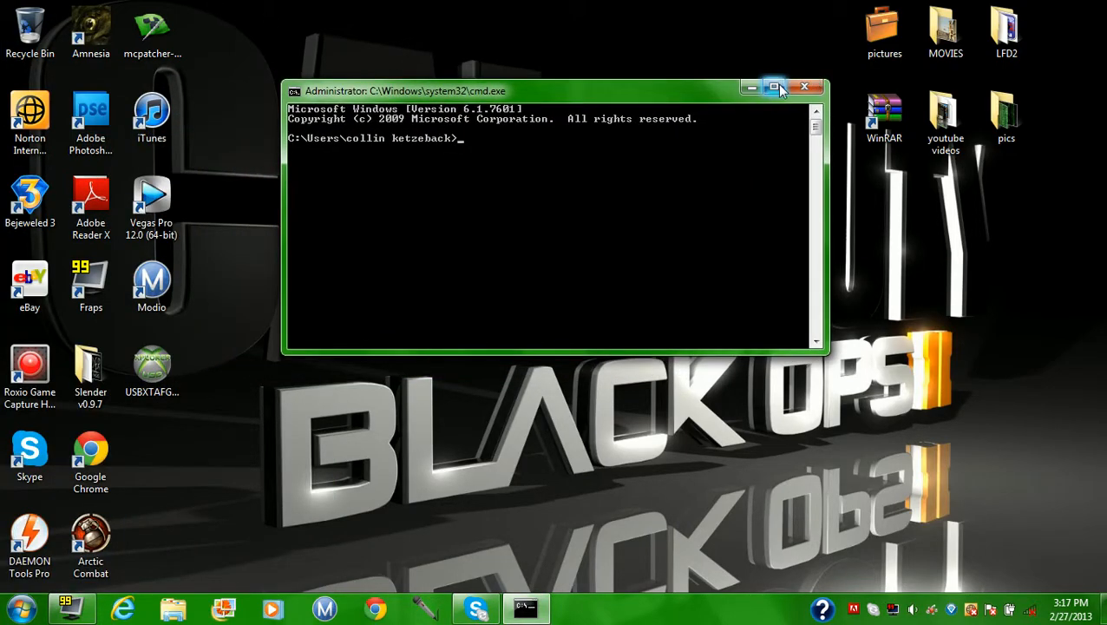
pyautogui.click(774, 87)
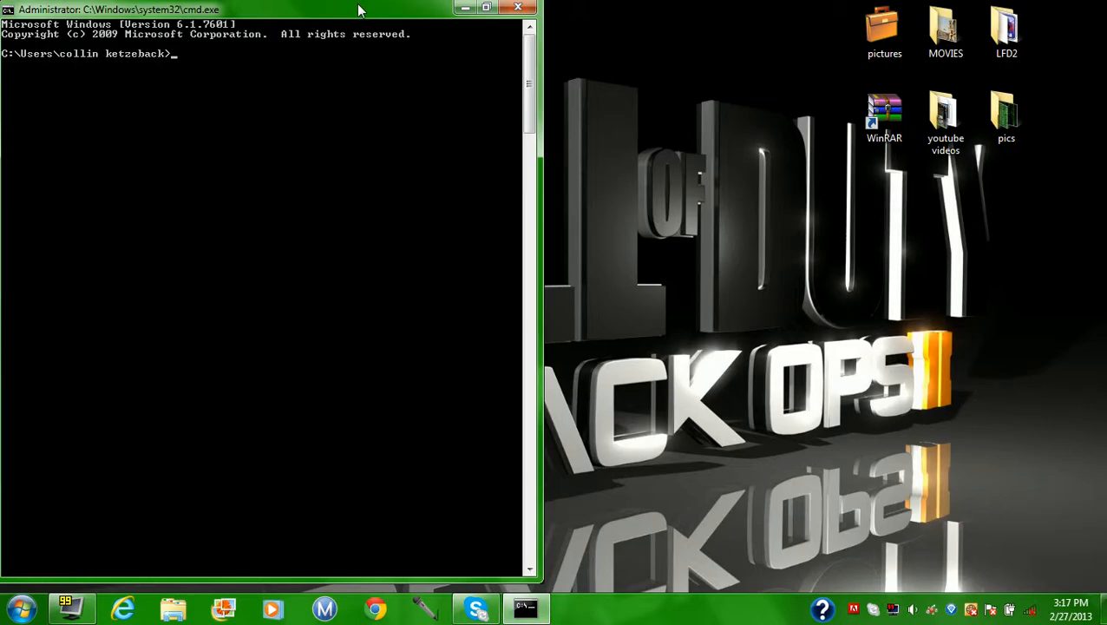
pyautogui.write('color 2')
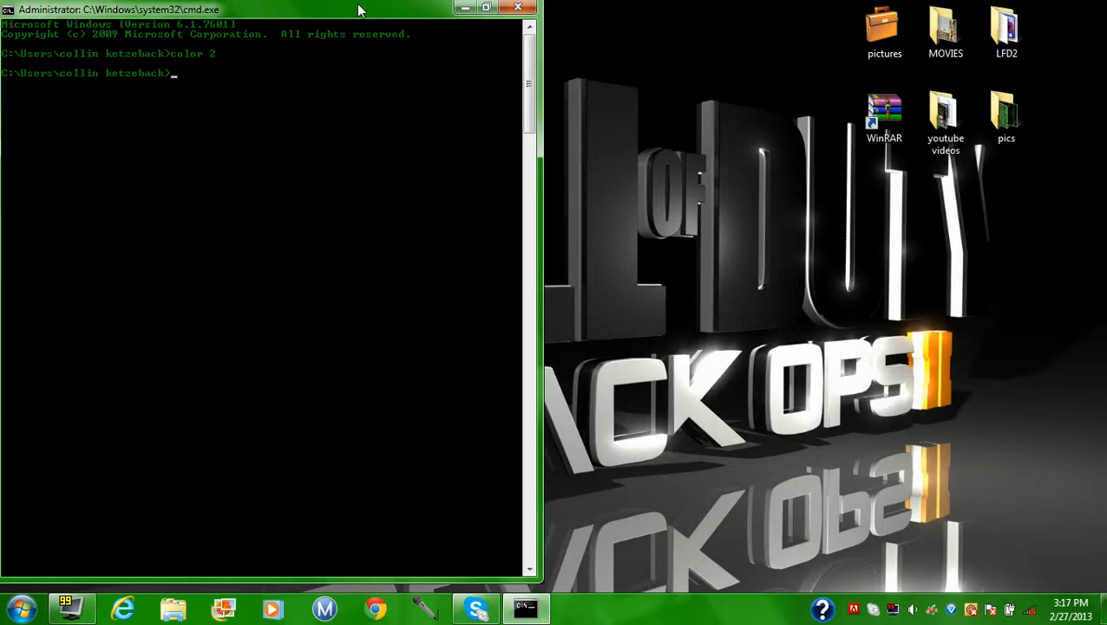
pyautogui.write('co')
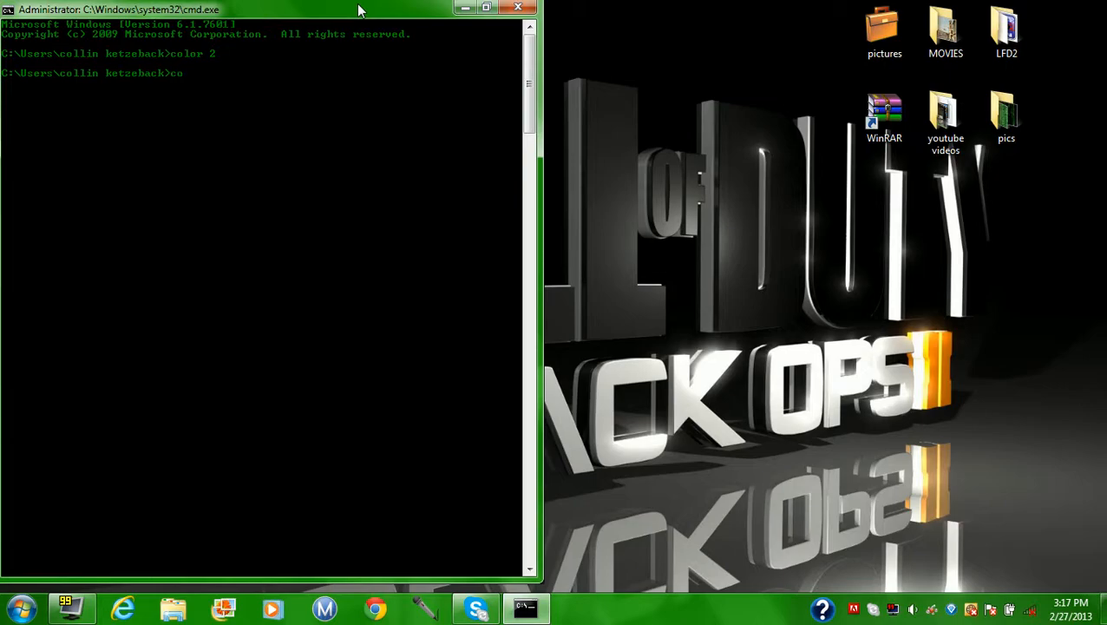
pyautogui.write('lor')
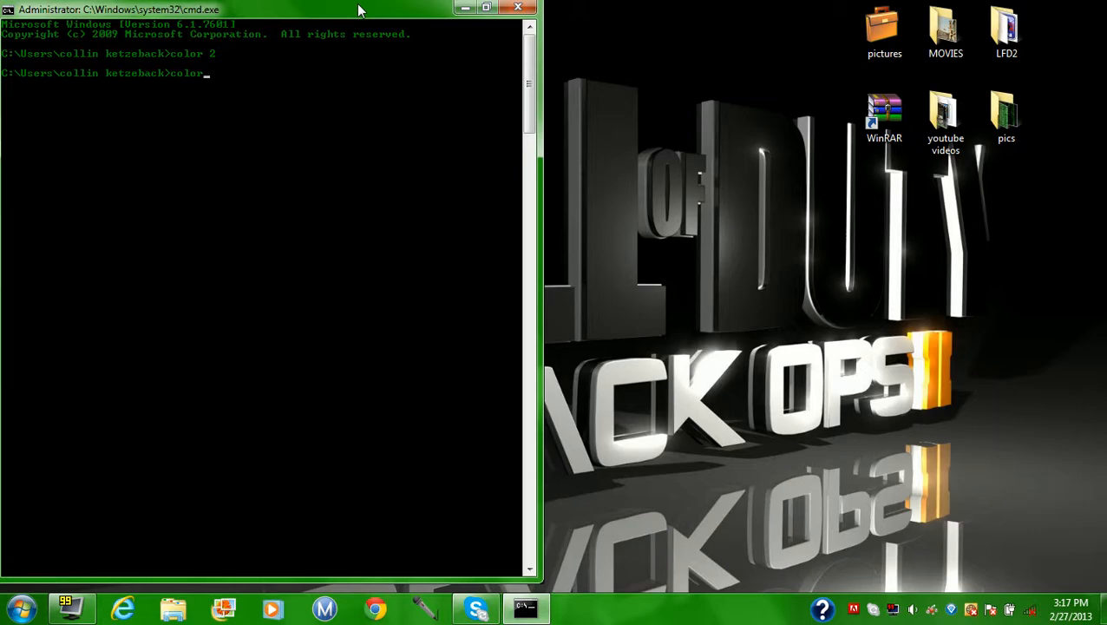
pyautogui.press('enter')
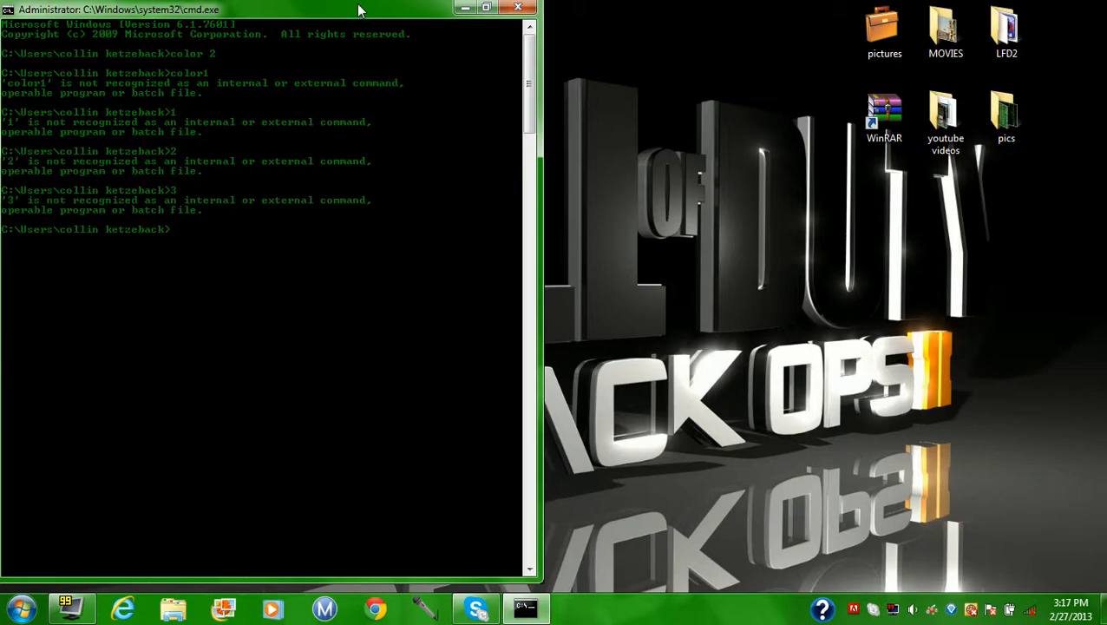
pyautogui.write('clear')
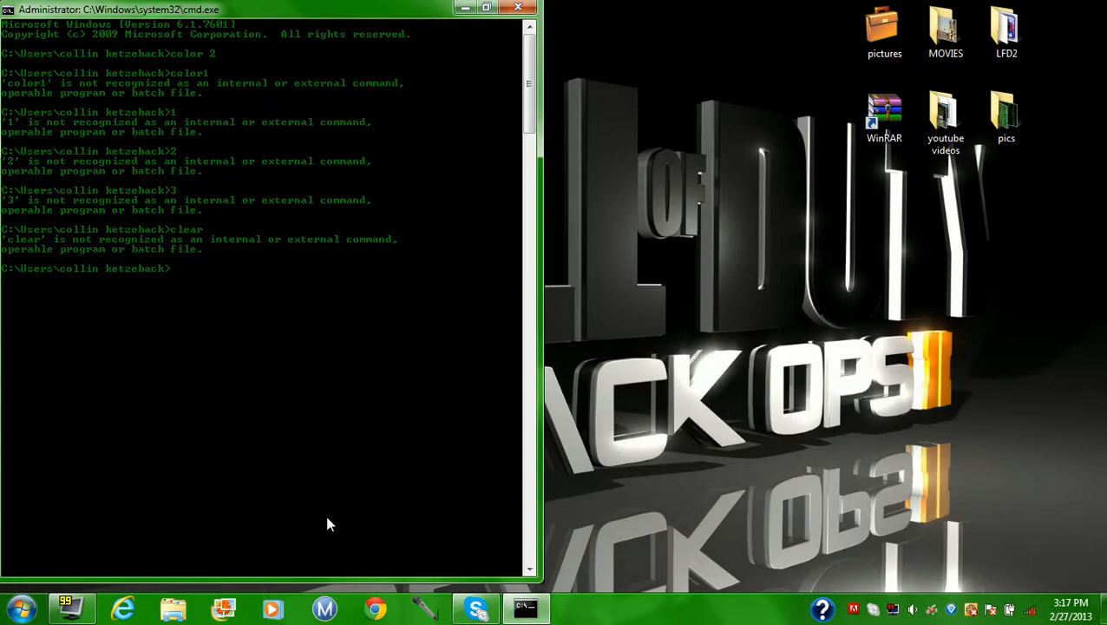
# Run shutdown -i to bring up the Remote Shutdown Dialog
pyautogui.write('shut')
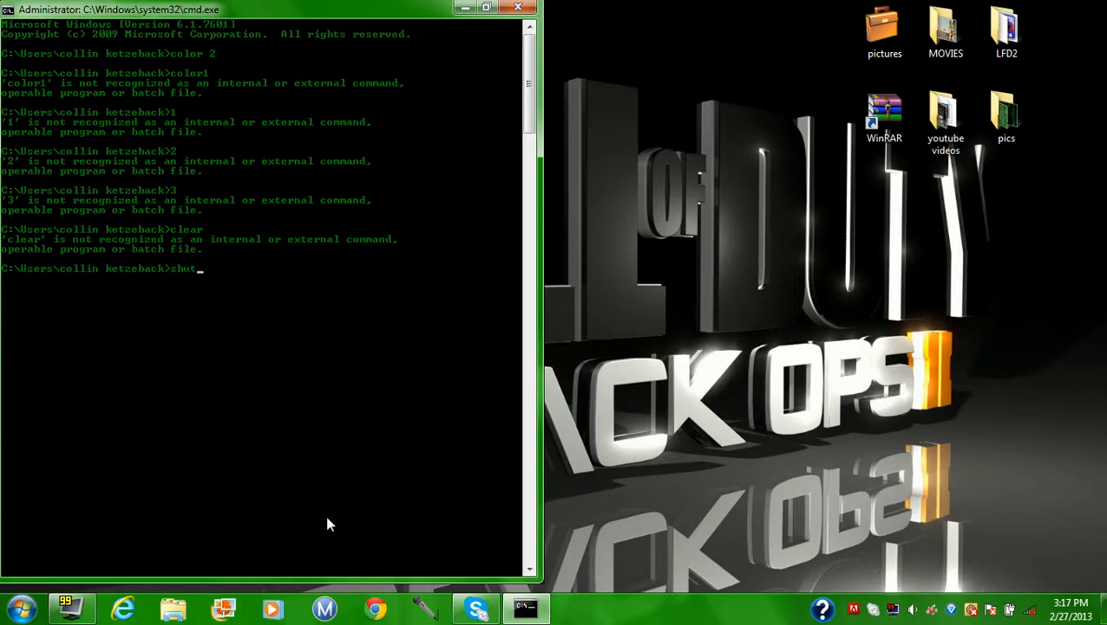
pyautogui.write('down -i')
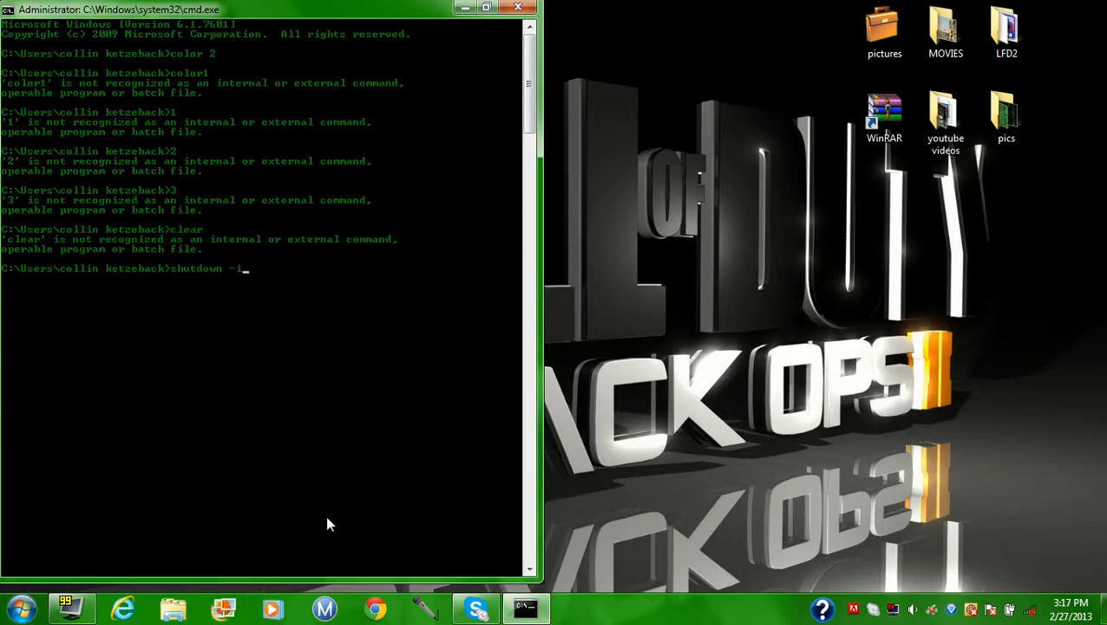
pyautogui.press('enter')
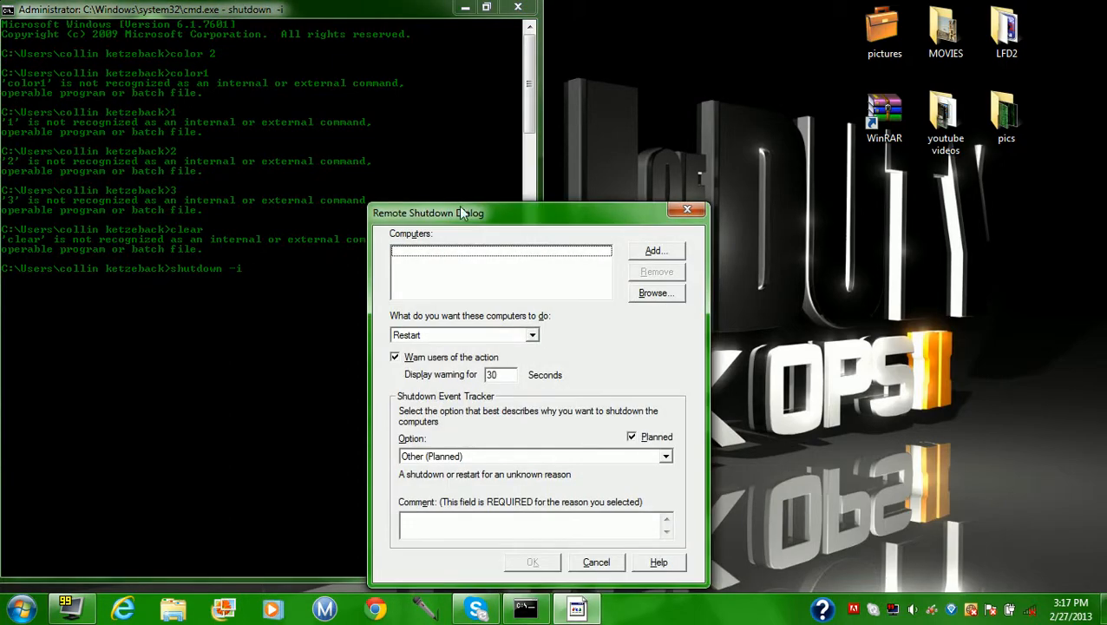
# Move the dialog aside and browse for computers, hitting an Active Directory unavailable error
pyautogui.moveTo(429, 212); pyautogui.dragTo(318, 139)
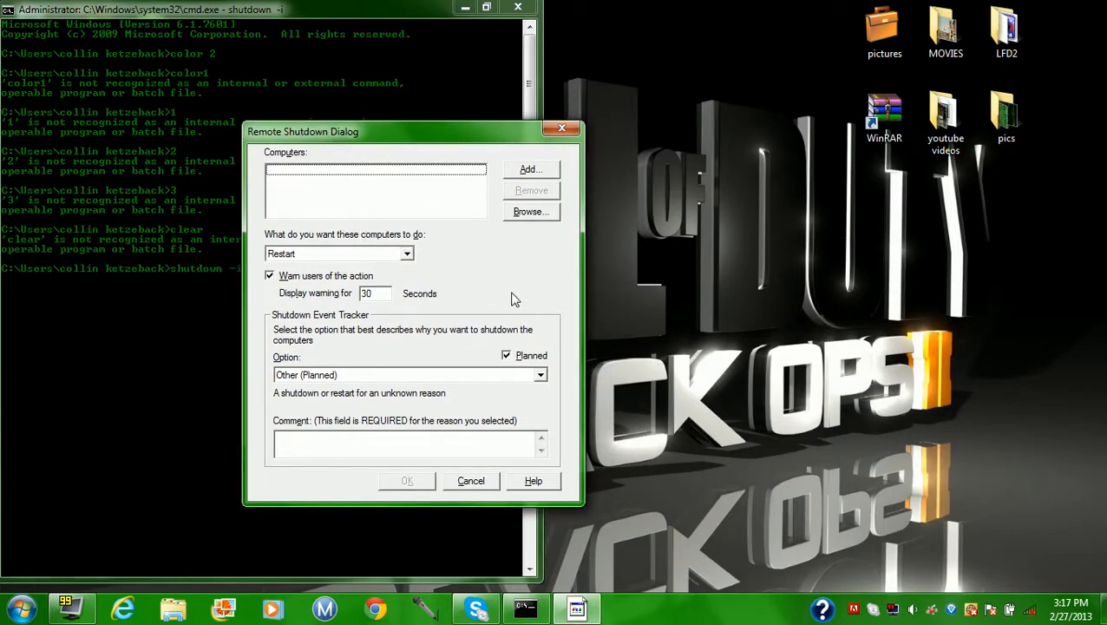
pyautogui.moveTo(476, 343)
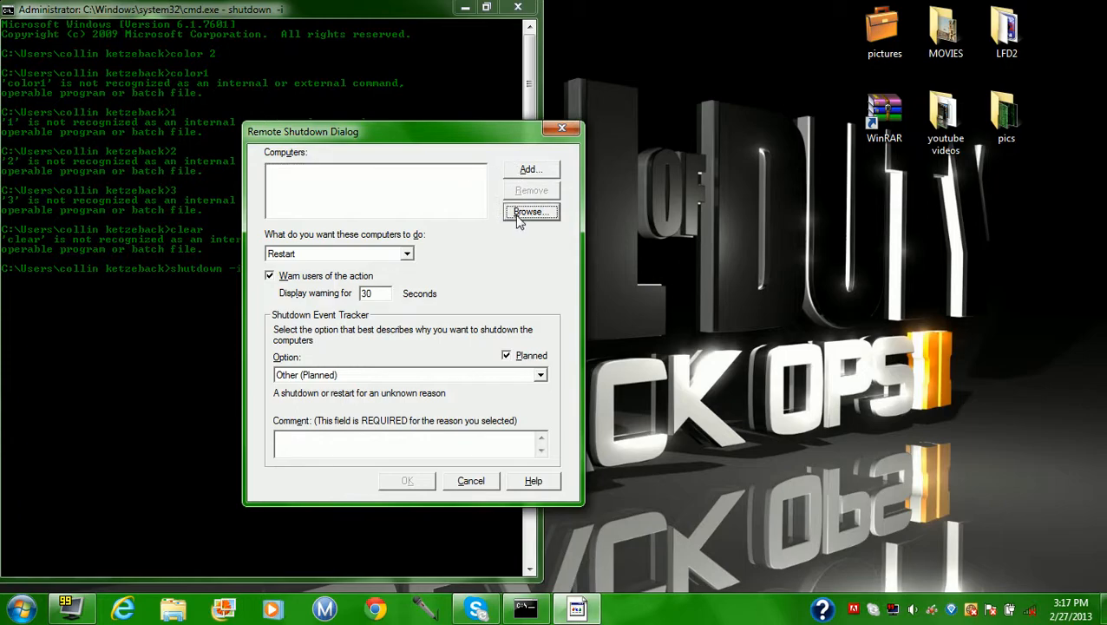
pyautogui.click(531, 212)
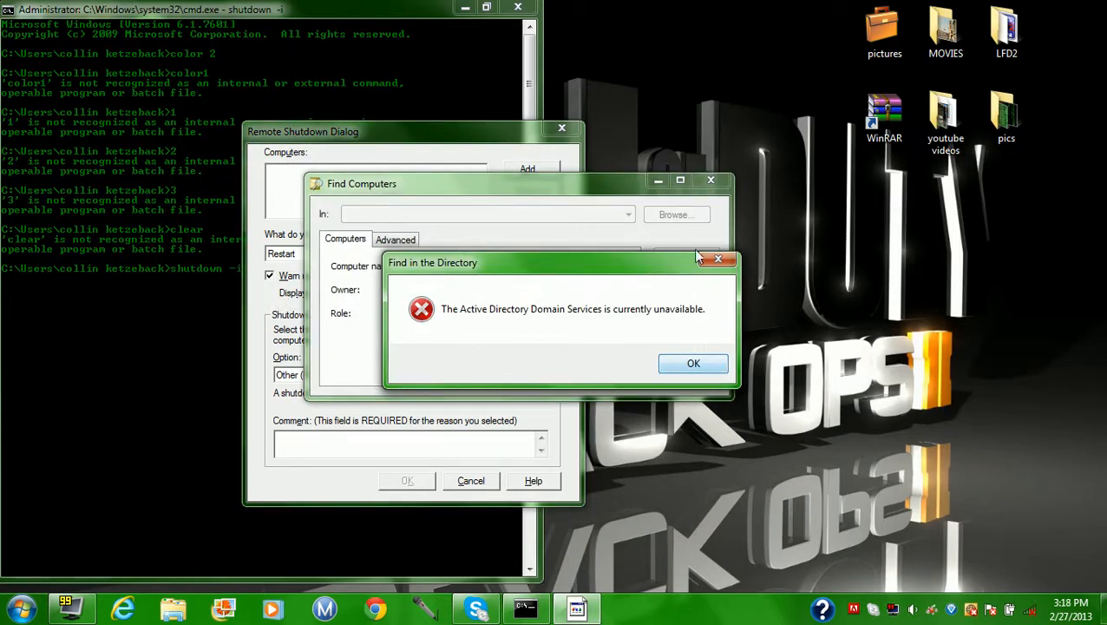
# Dismiss the directory error and the Find Computers window, back to the shutdown settings
pyautogui.click(694, 362)
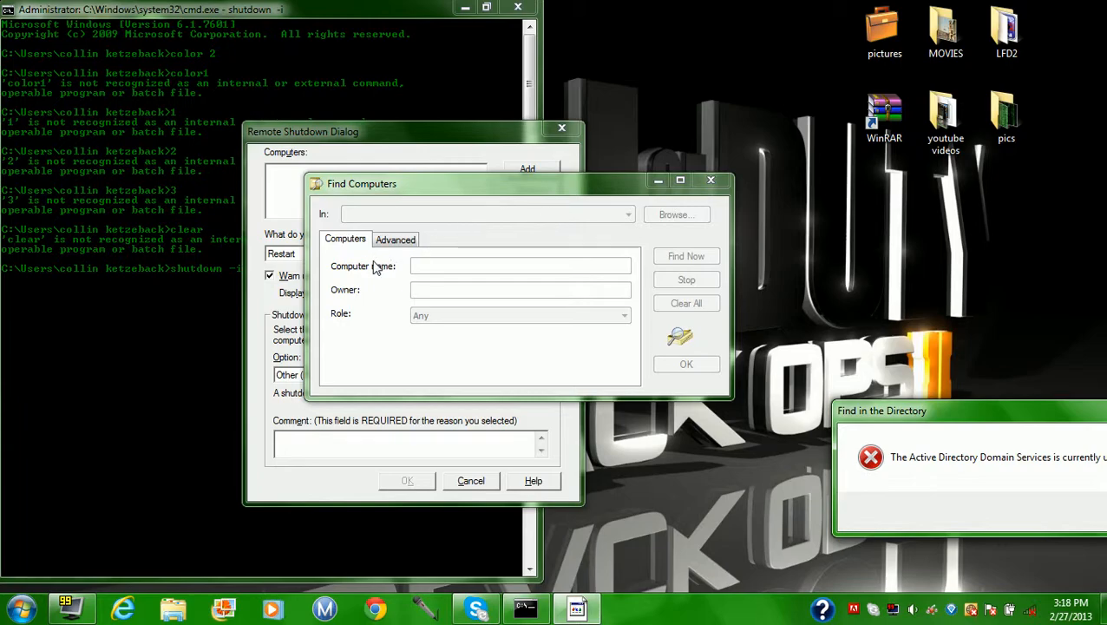
pyautogui.moveTo(356, 286)
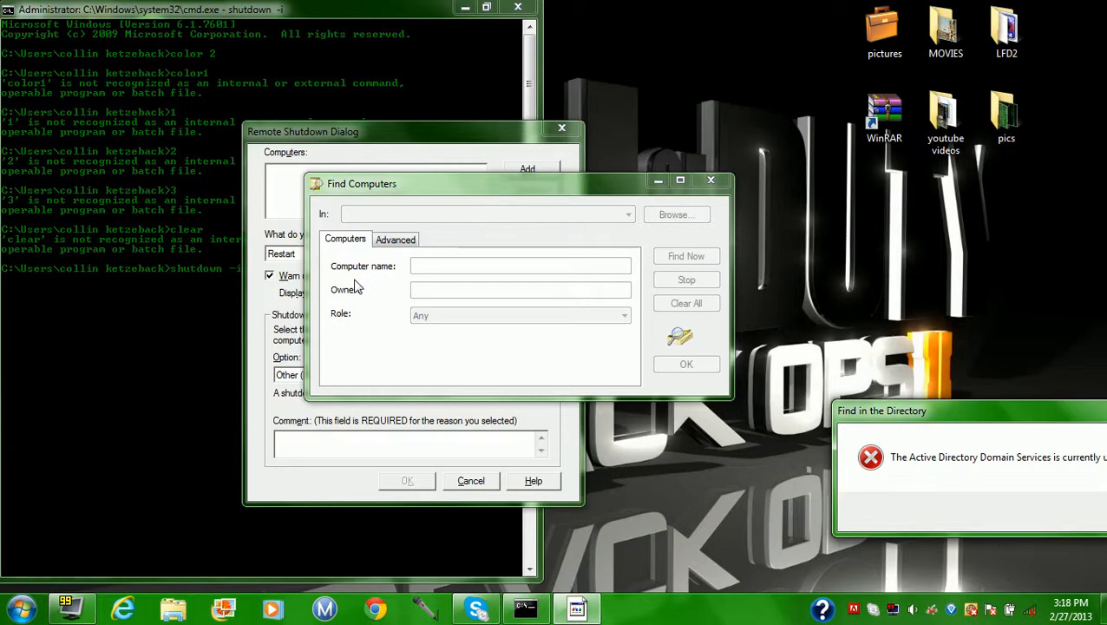
pyautogui.moveTo(413, 302)
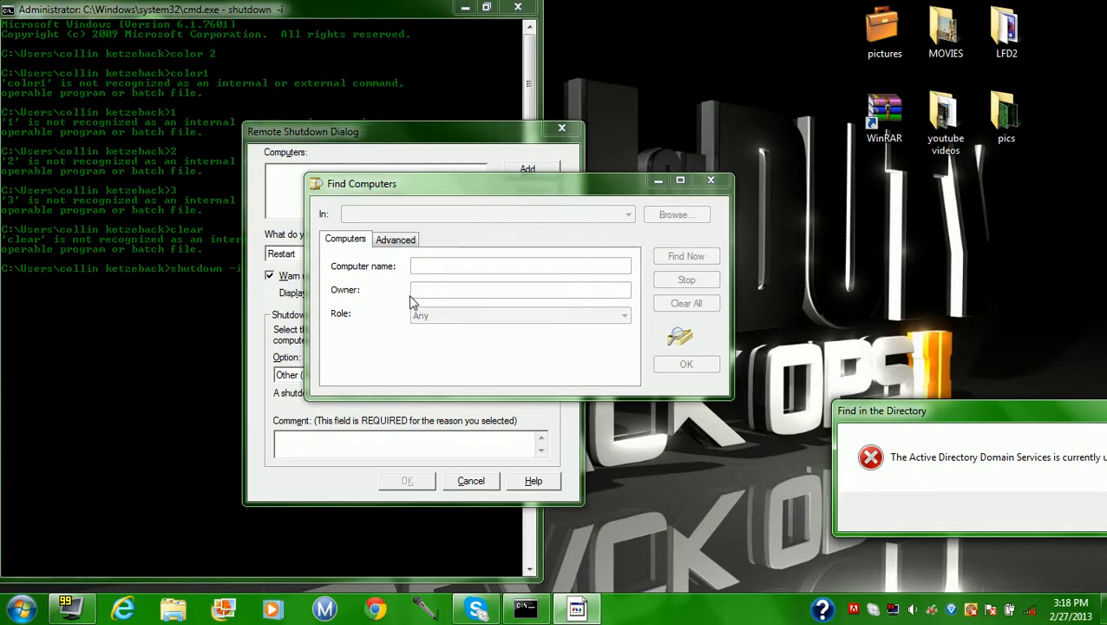
pyautogui.moveTo(443, 280)
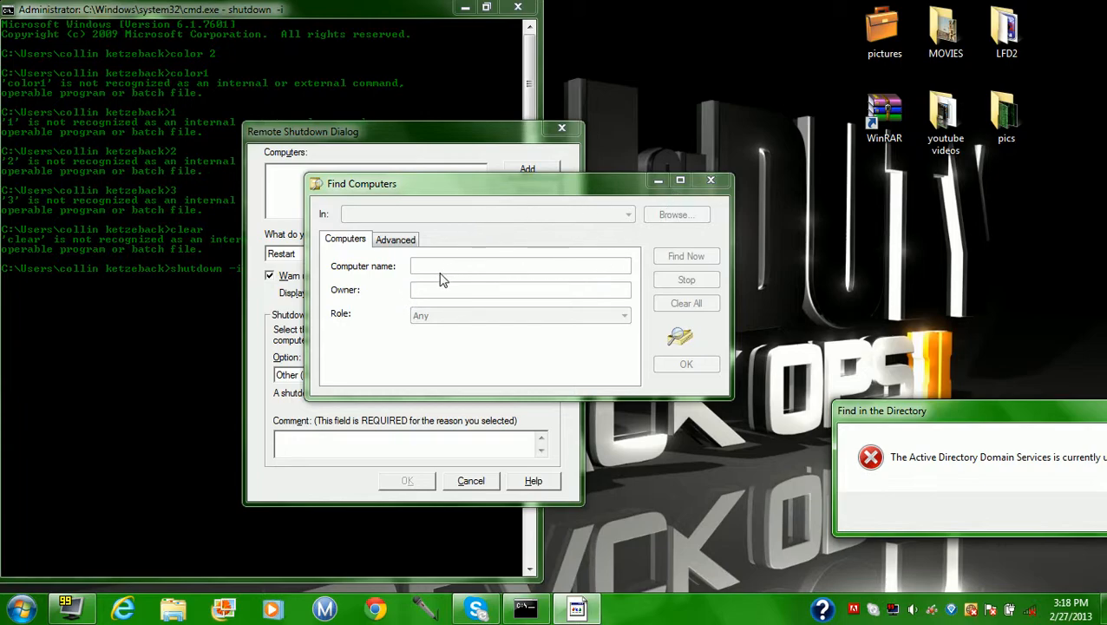
pyautogui.moveTo(326, 269)
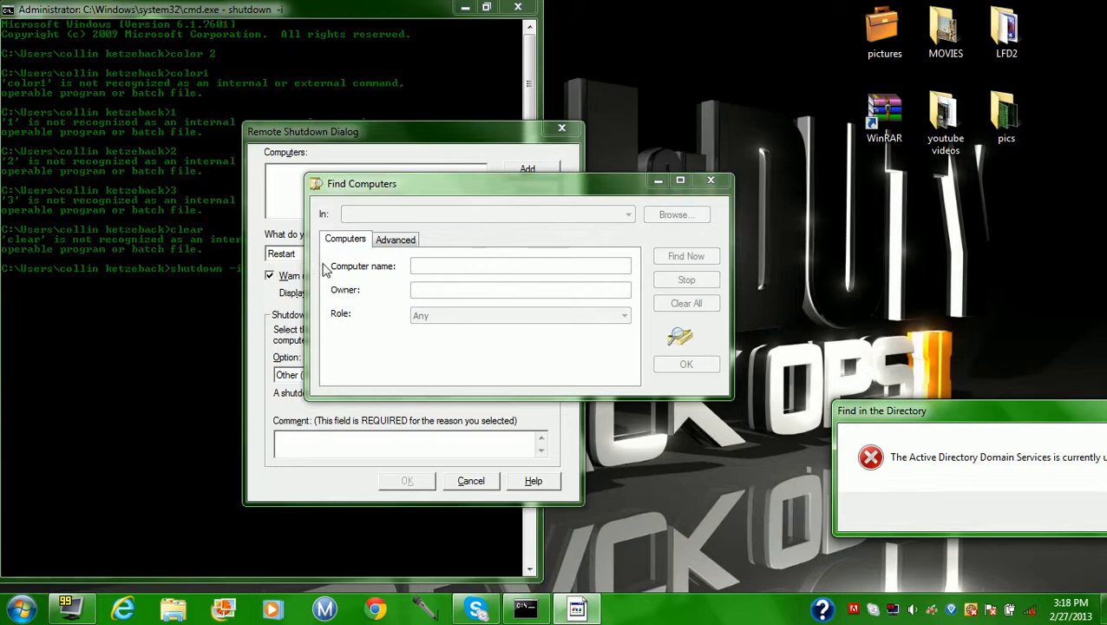
pyautogui.moveTo(704, 183)
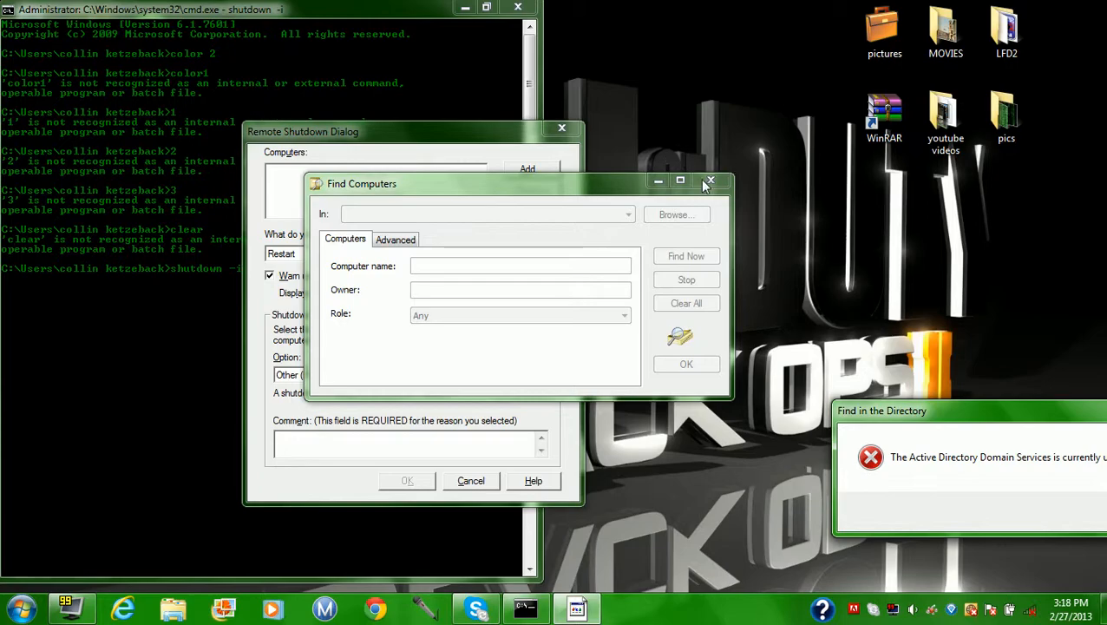
pyautogui.moveTo(701, 184)
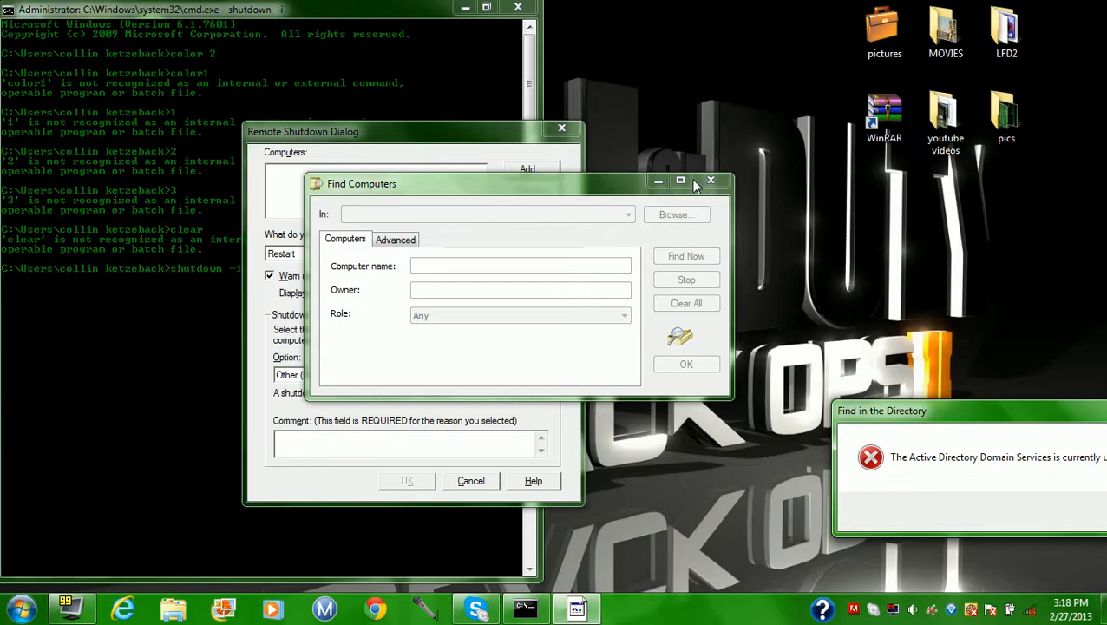
pyautogui.moveTo(693, 185)
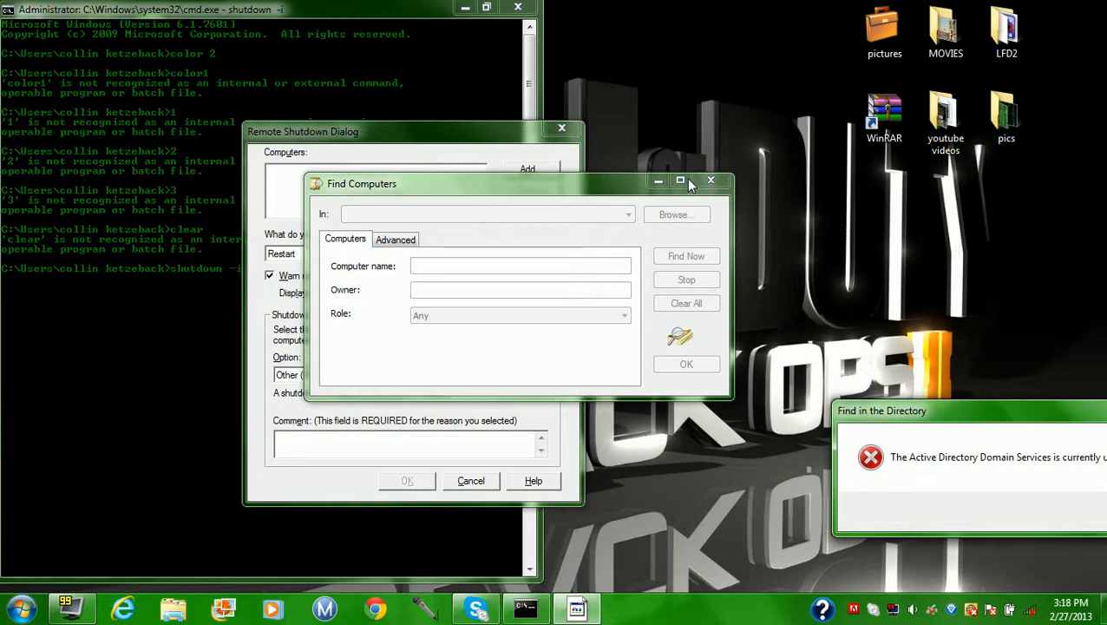
pyautogui.moveTo(722, 182)
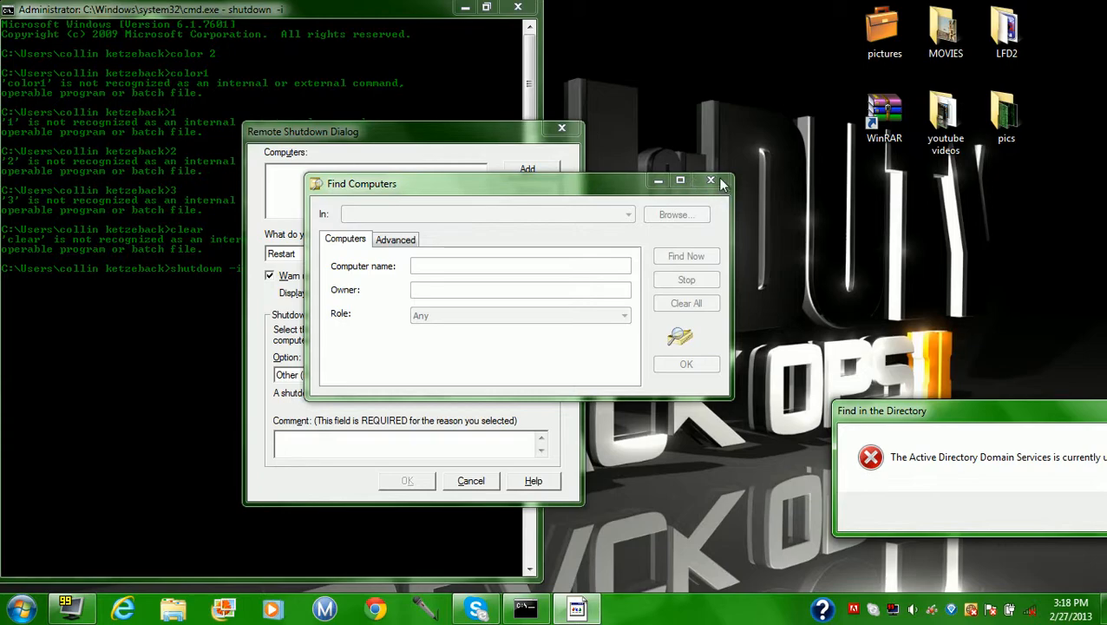
pyautogui.click(712, 179)
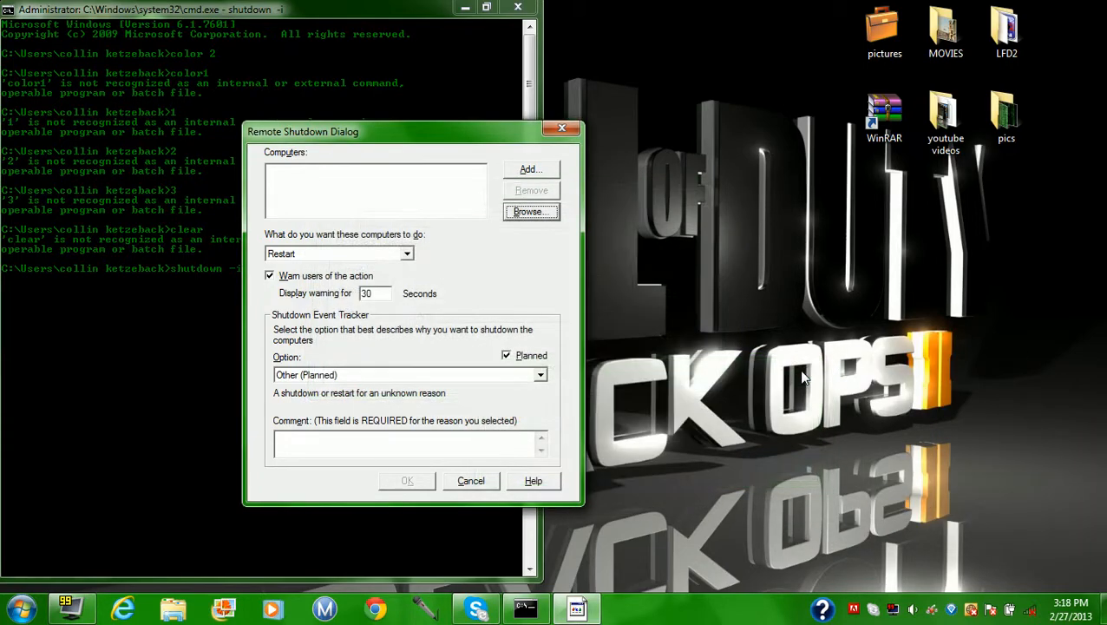
pyautogui.moveTo(556, 381)
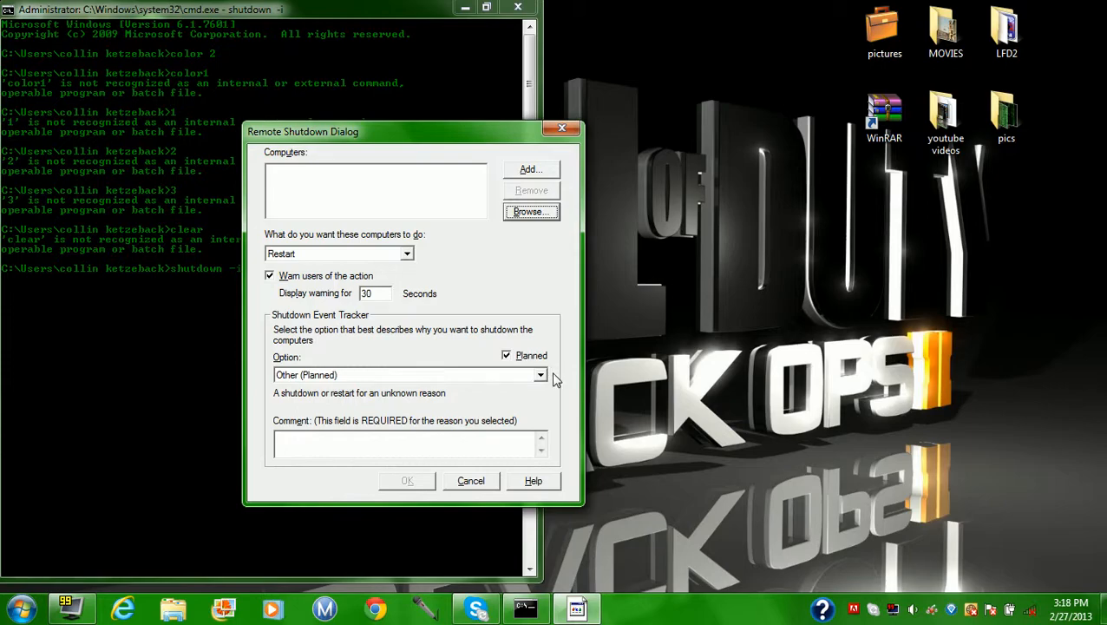
# Choose Application: Installation (Planned) as the reason and start a 'haha' comment
pyautogui.click(542, 375)
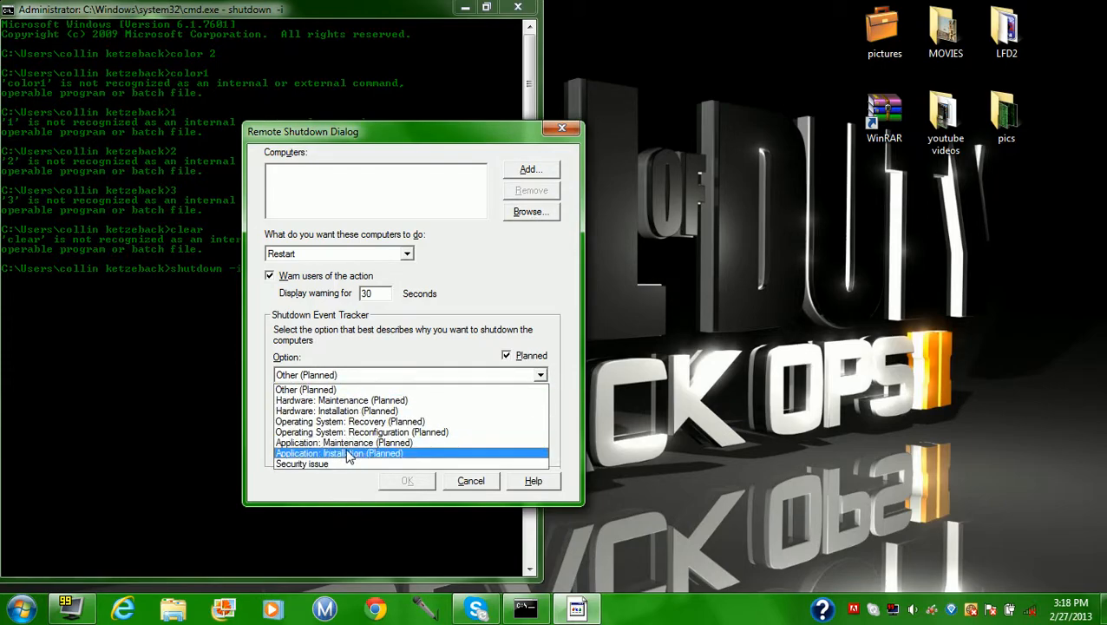
pyautogui.click(340, 453)
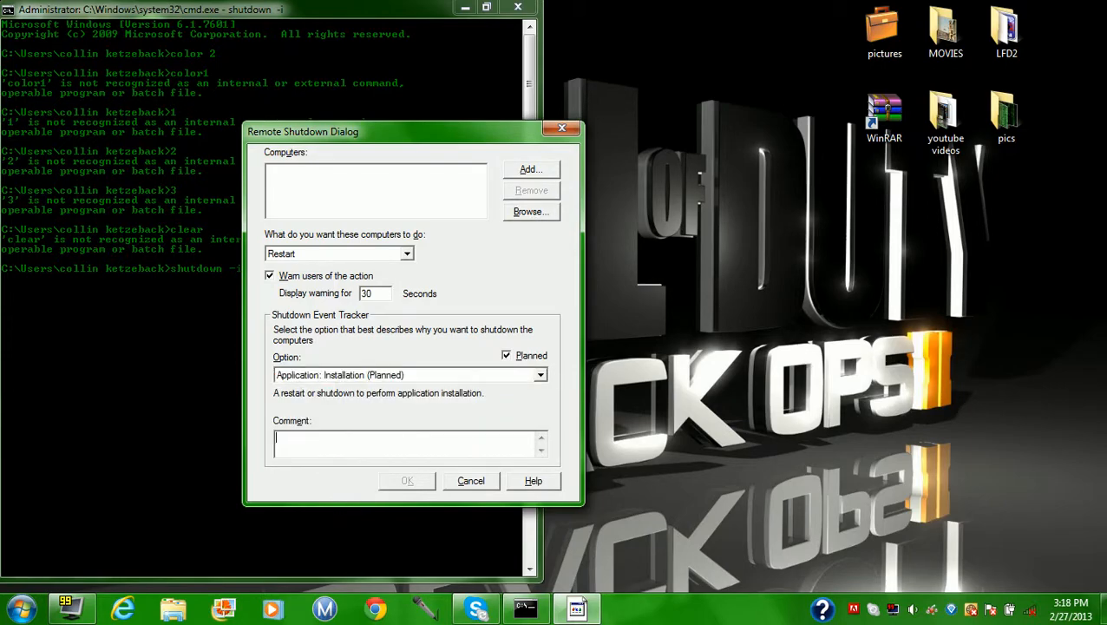
pyautogui.write('hahahaha')
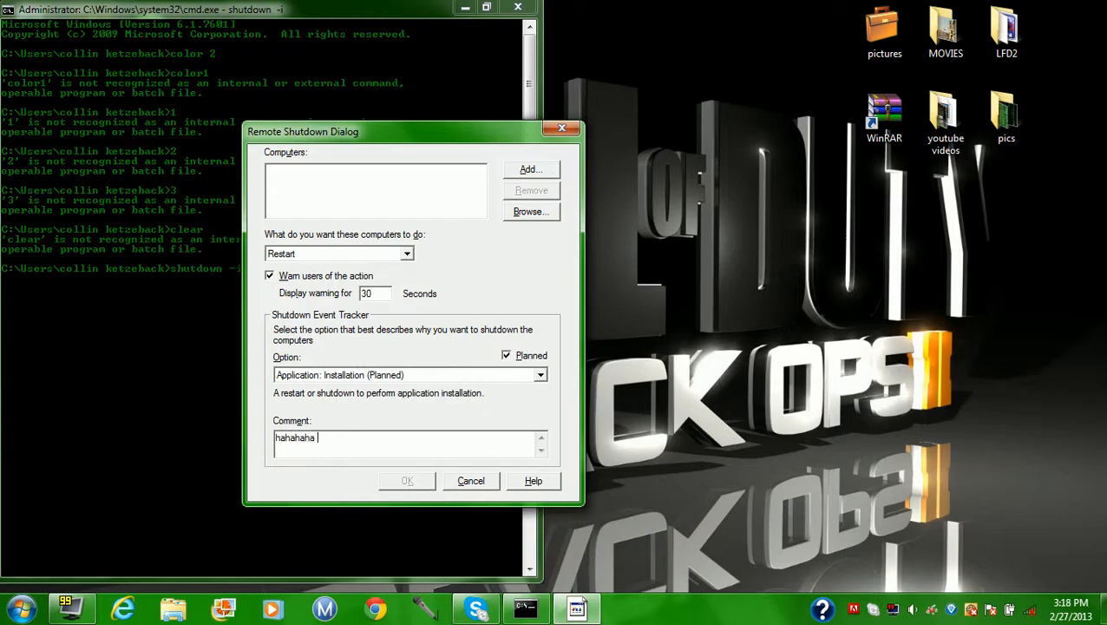
# Write a joke comment ('get shut d fag hahahahah lol') and erase it with Backspace
pyautogui.write('get shut')
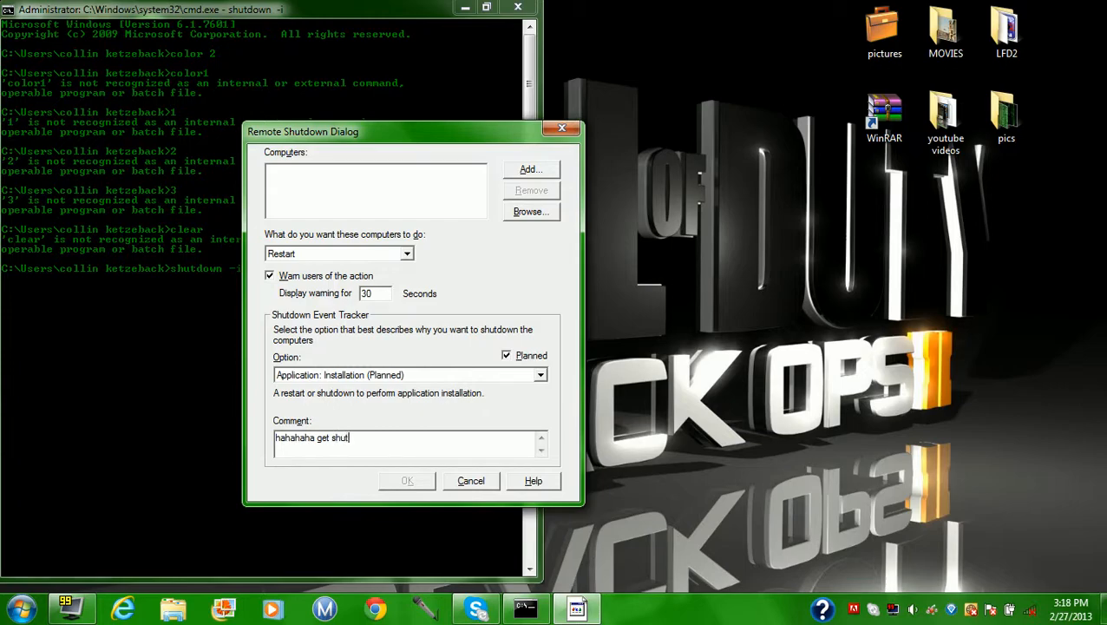
pyautogui.write('down you')
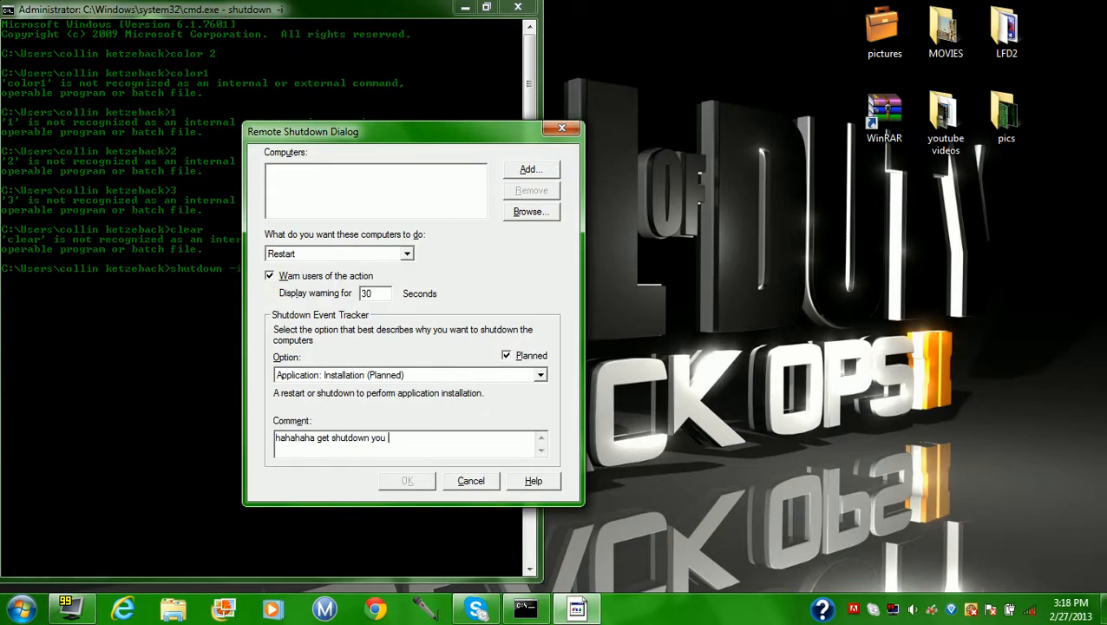
pyautogui.write('fag hah')
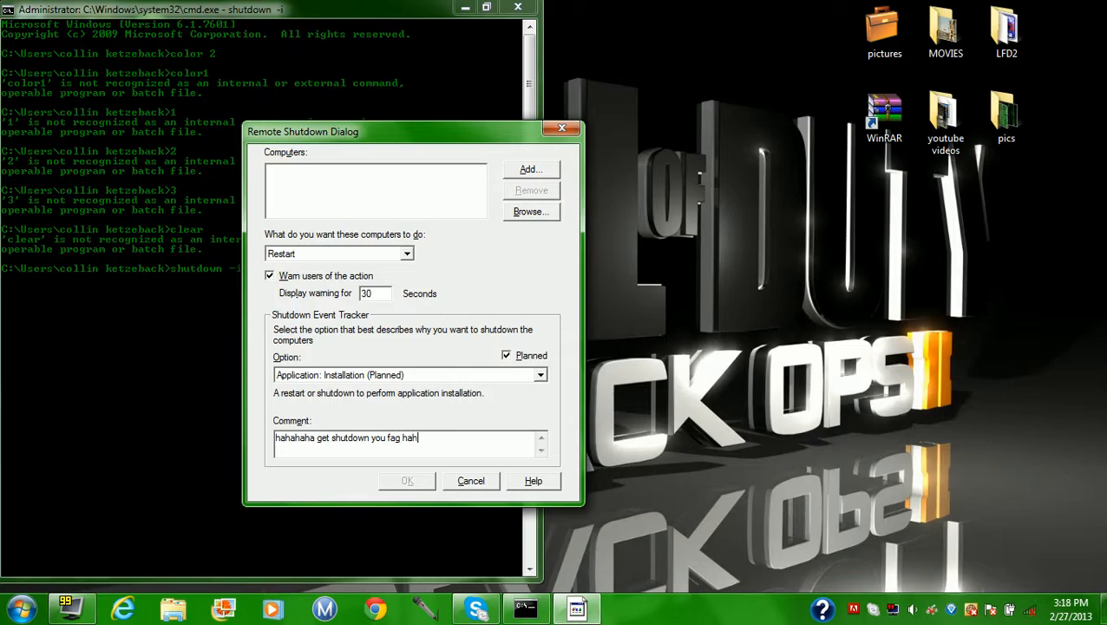
pyautogui.write('ahahah lol')
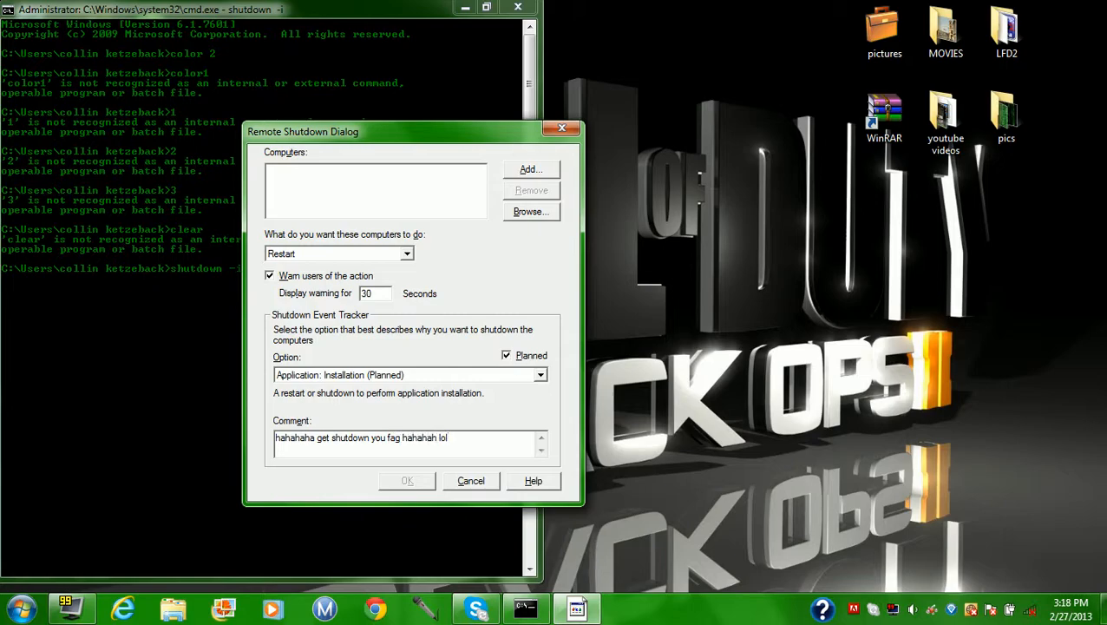
pyautogui.press('BackSpace')
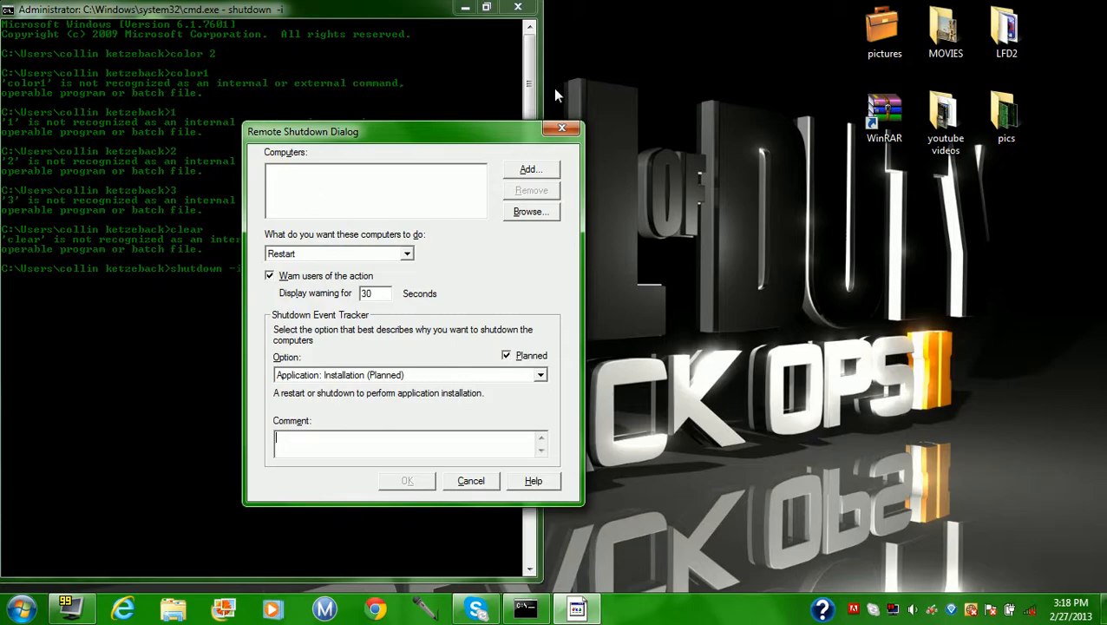
# Close the Remote Shutdown Dialog and the Command Prompt, leaving the desktop
pyautogui.click(470, 479)
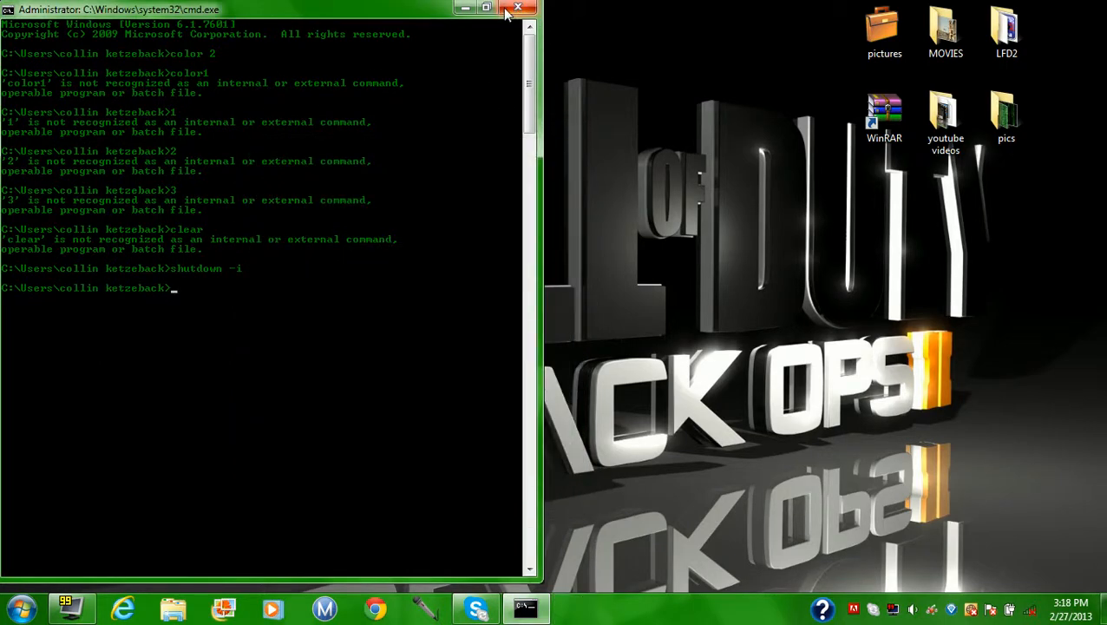
pyautogui.click(517, 7)
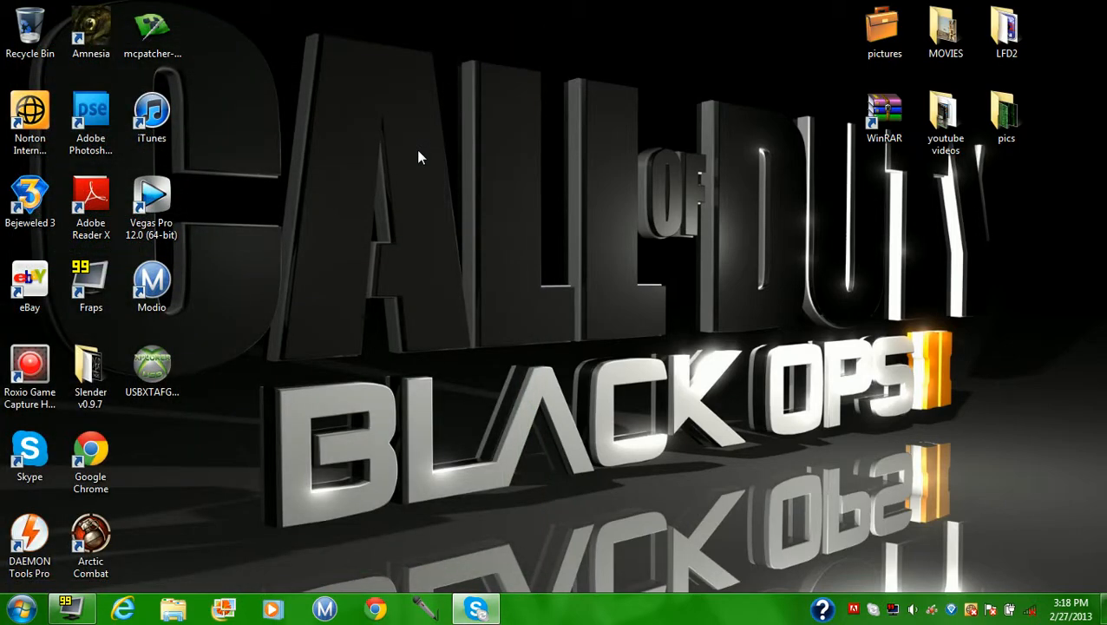